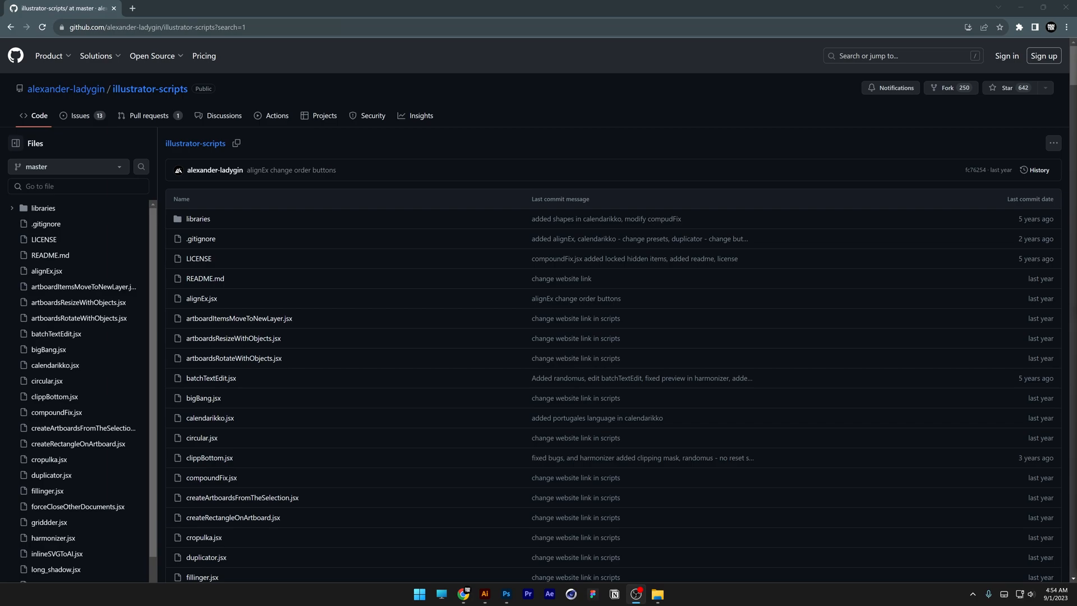
pyautogui.moveTo(201, 298)
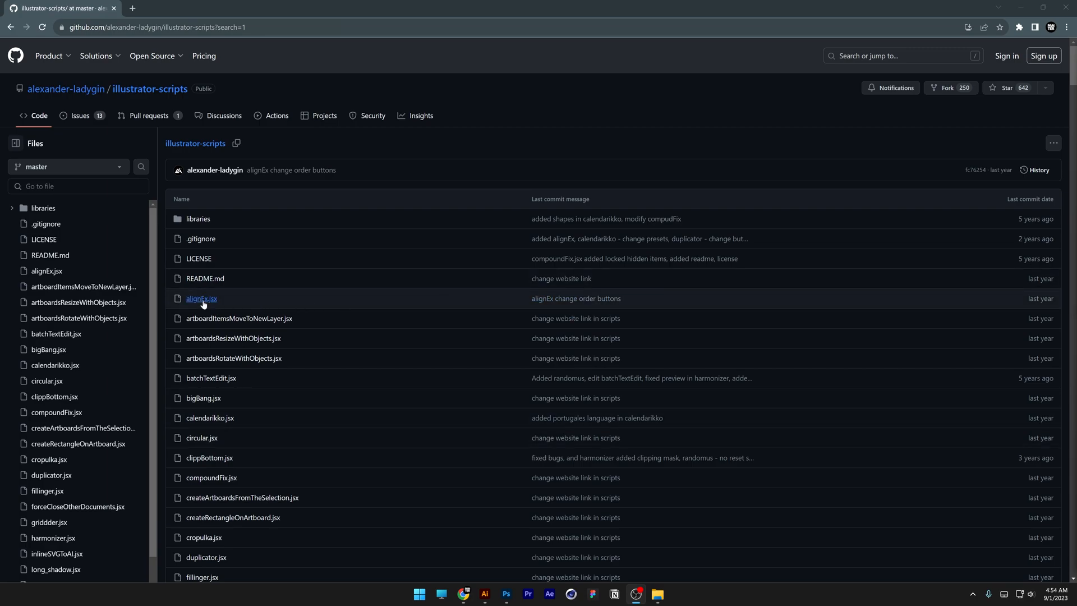
# Select the alignEx script, then navigate C: > Program Files > Adobe > Adobe Illustrator 2023
pyautogui.click(201, 298)
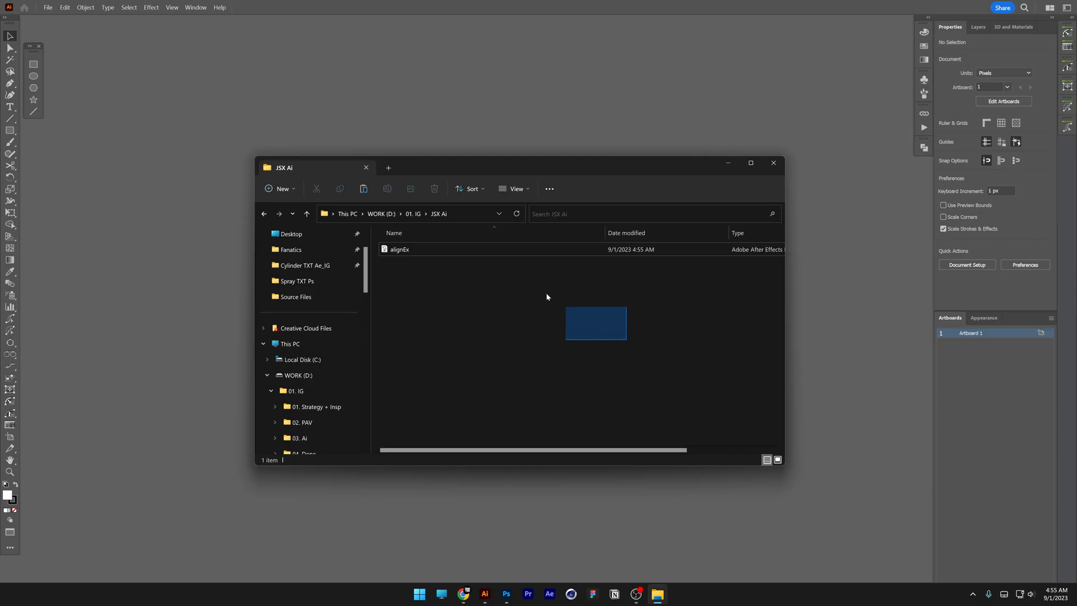
pyautogui.click(399, 249)
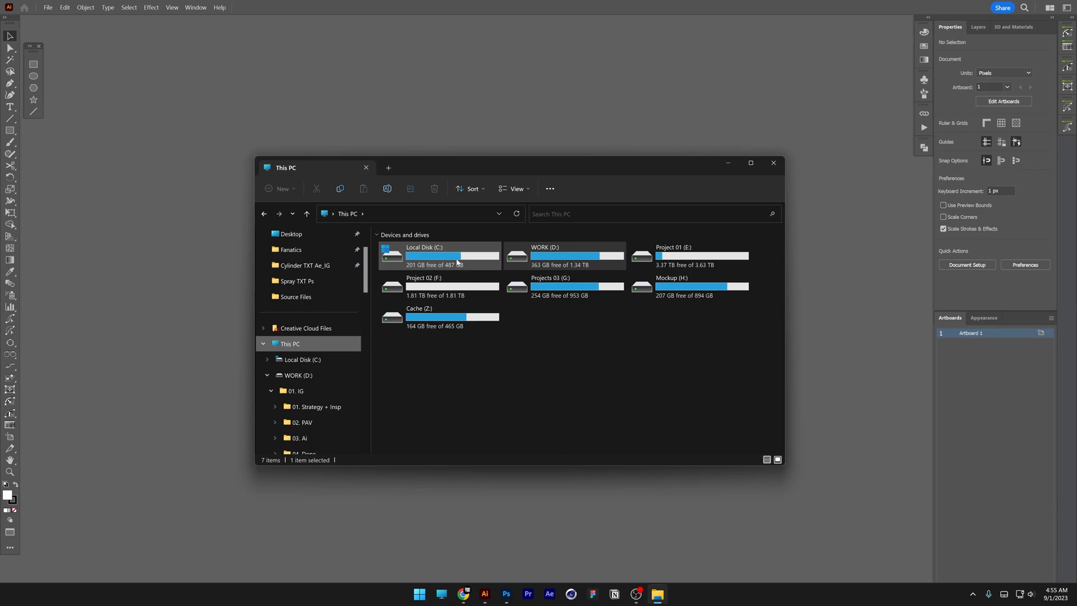
pyautogui.doubleClick(452, 256)
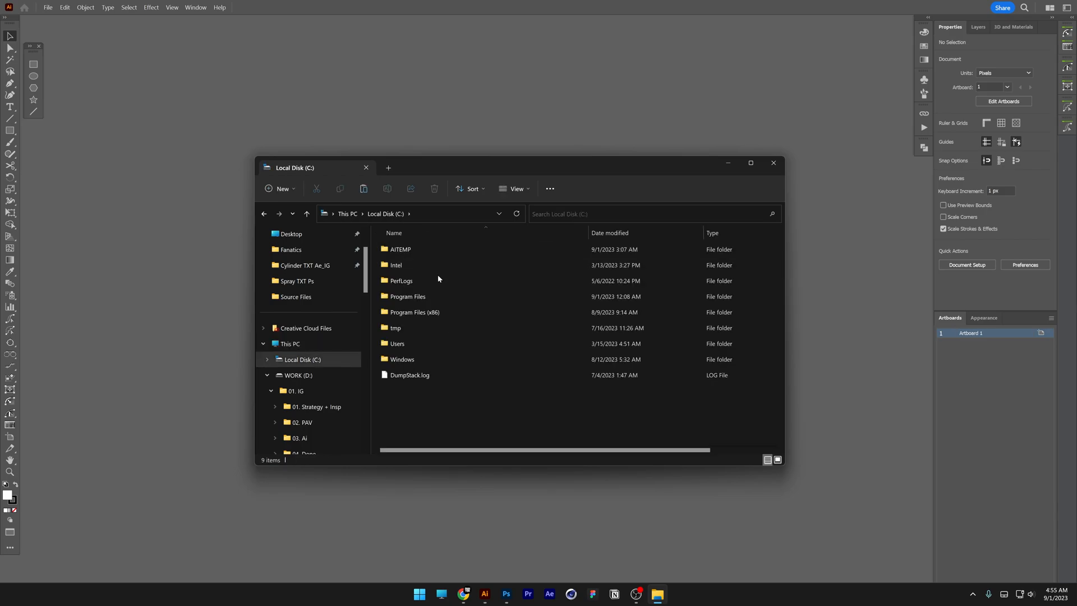
pyautogui.doubleClick(406, 296)
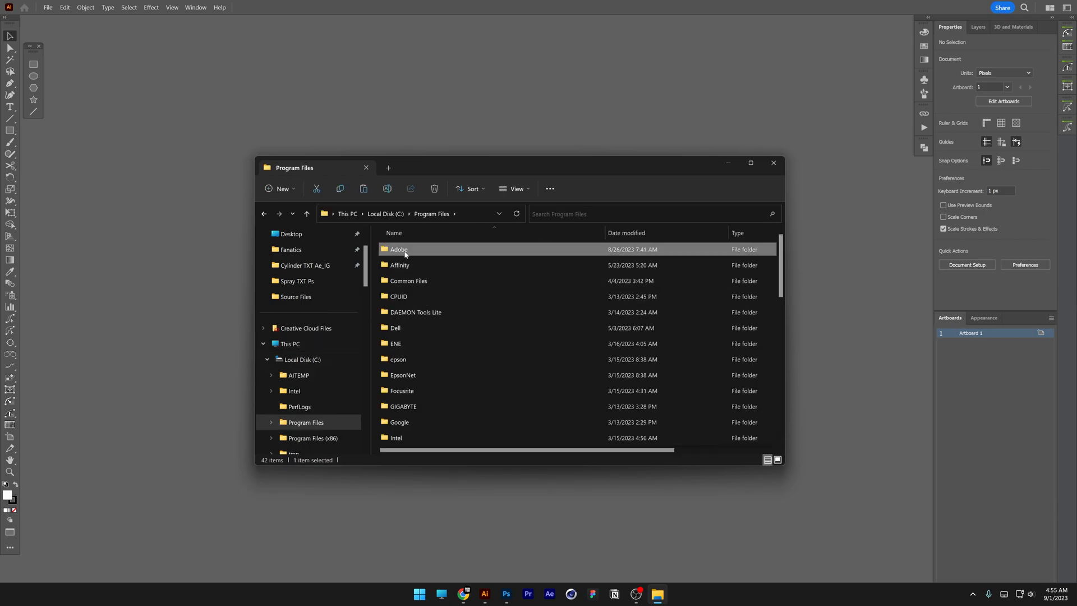
pyautogui.doubleClick(398, 249)
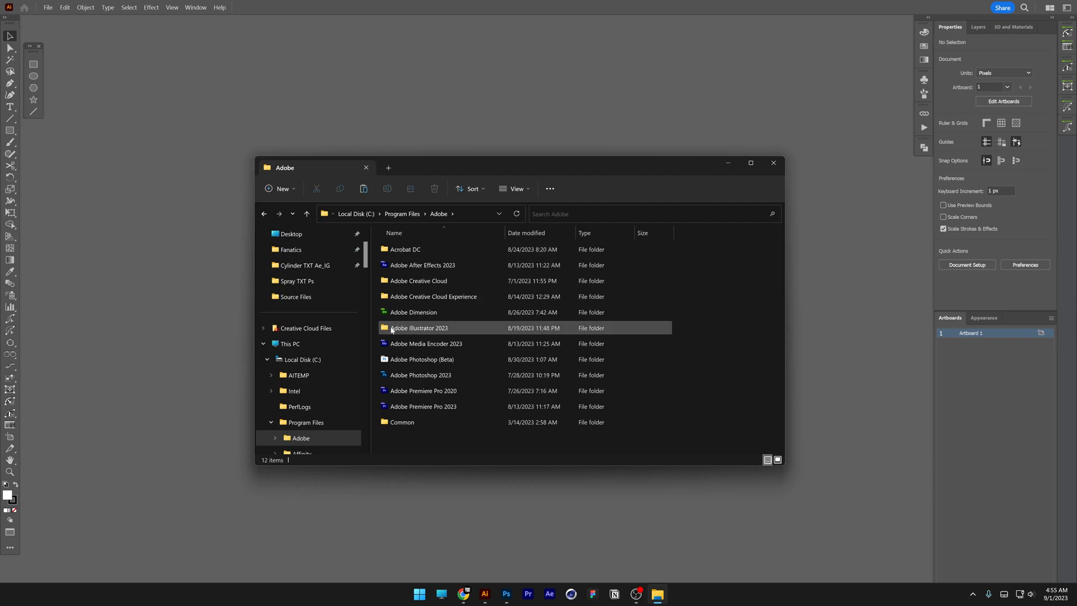
pyautogui.doubleClick(418, 327)
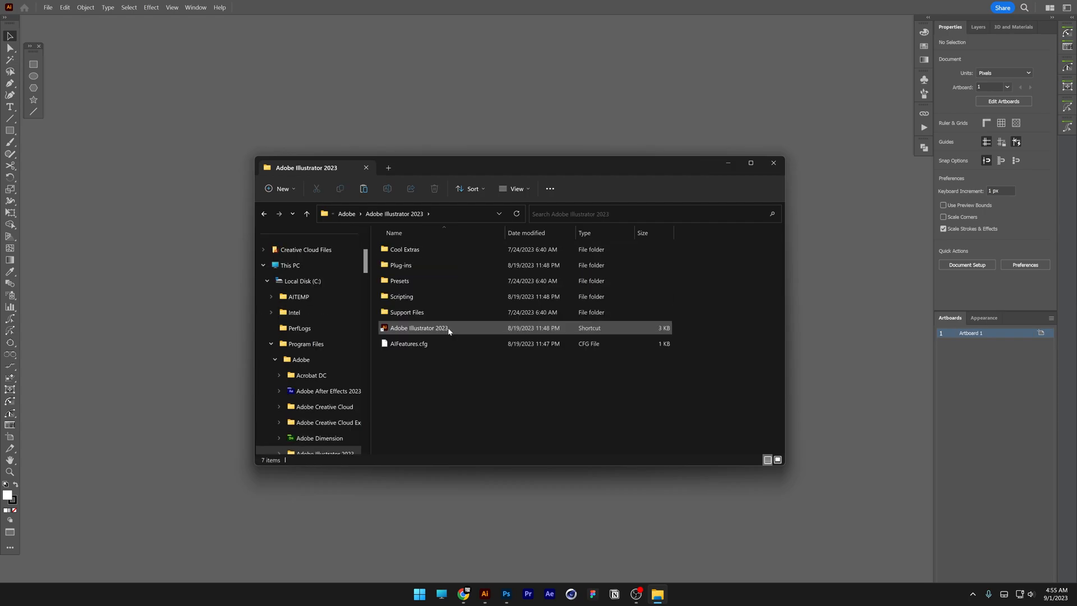
# Continue into Presets > en_US > Scripts to reach the folder listing installed scripts
pyautogui.click(402, 296)
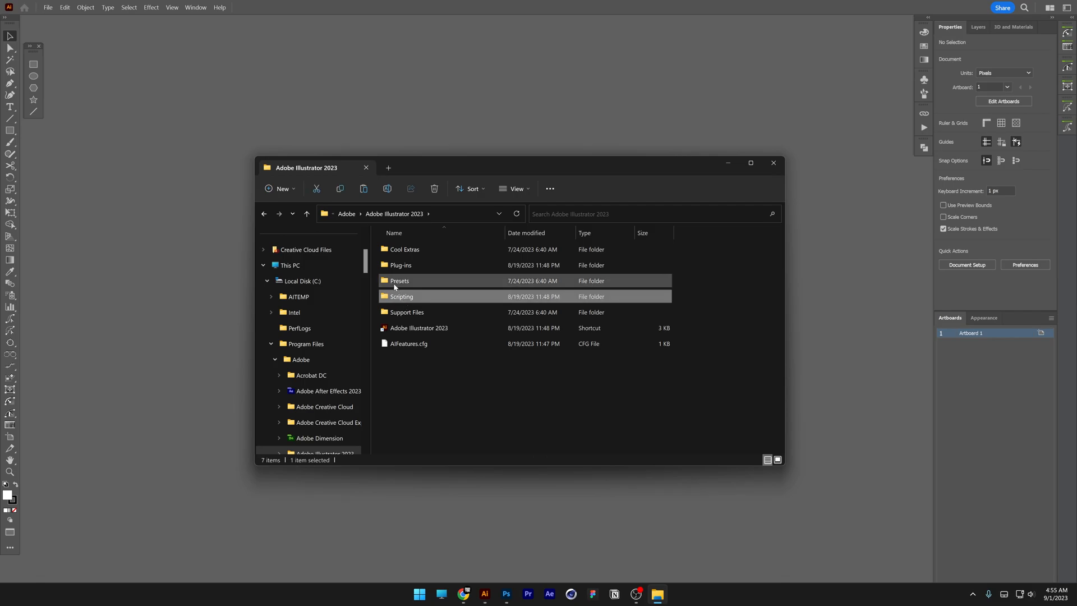
pyautogui.doubleClick(399, 281)
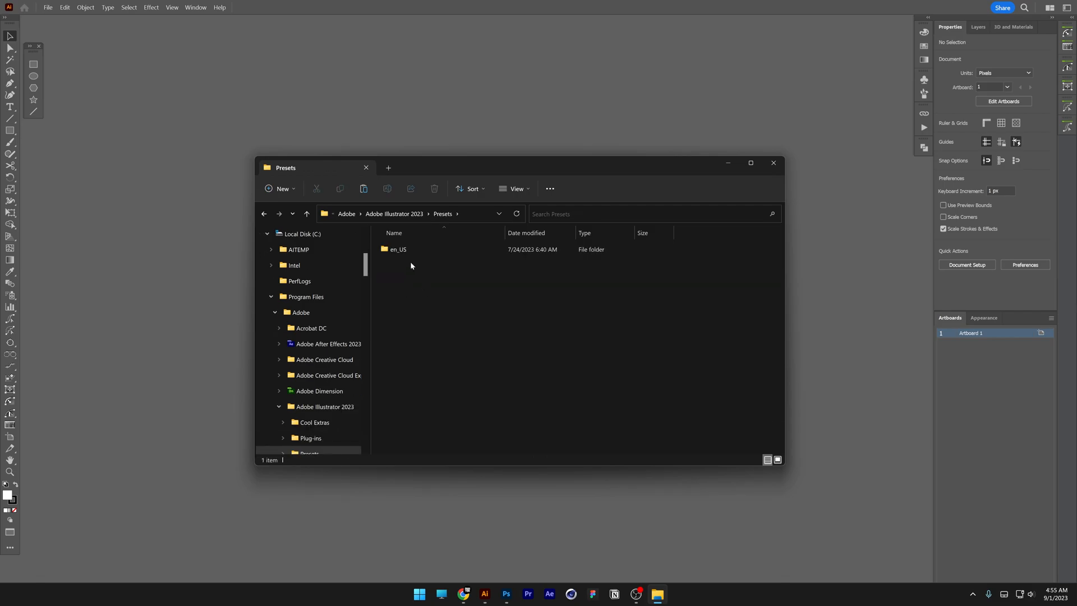
pyautogui.doubleClick(397, 249)
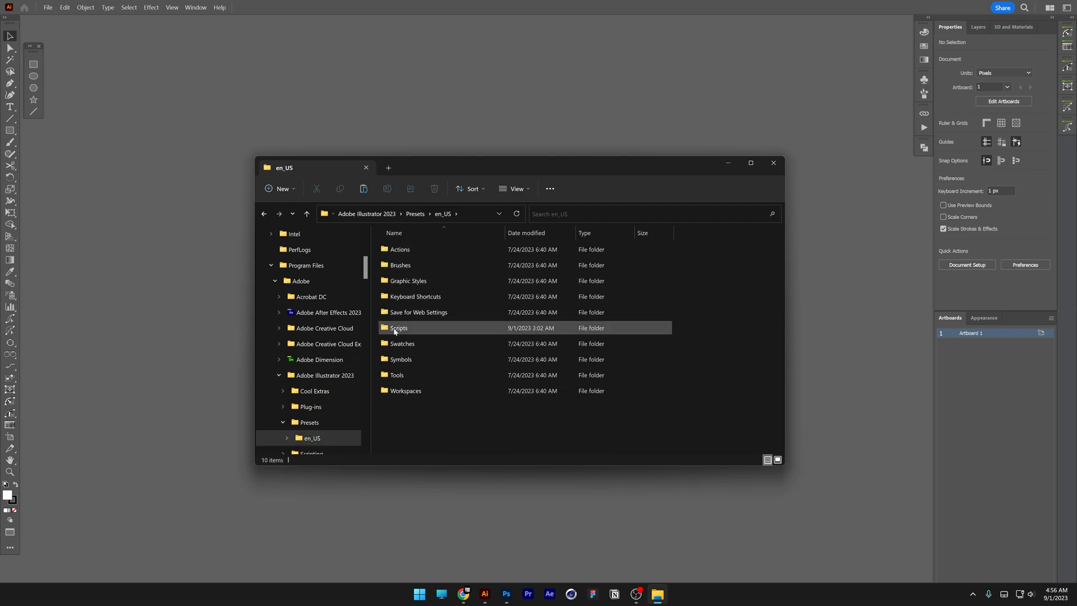
pyautogui.doubleClick(398, 328)
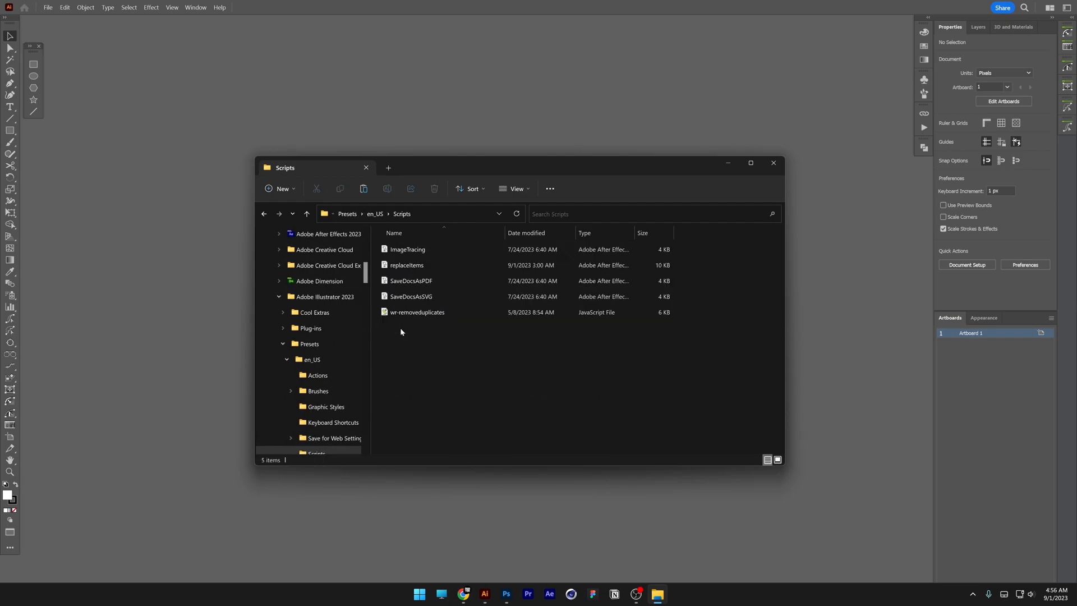
pyautogui.moveTo(464, 348)
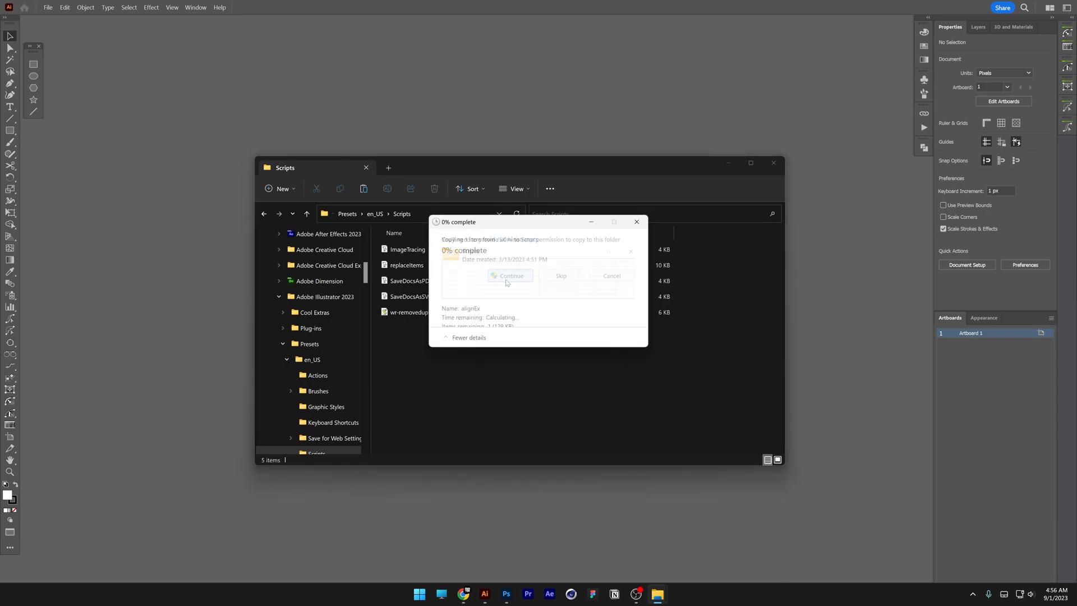
# Grant administrator permission so alignEx is copied into the Scripts folder
pyautogui.click(509, 276)
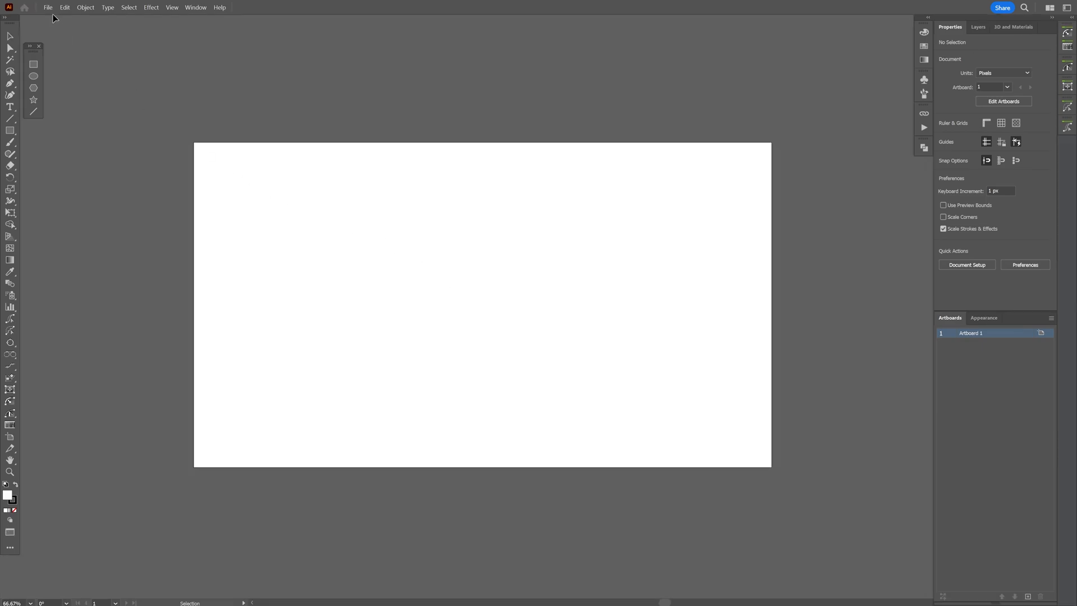
# Show File > Scripts in Illustrator and confirm alignEx is listed
pyautogui.click(48, 8)
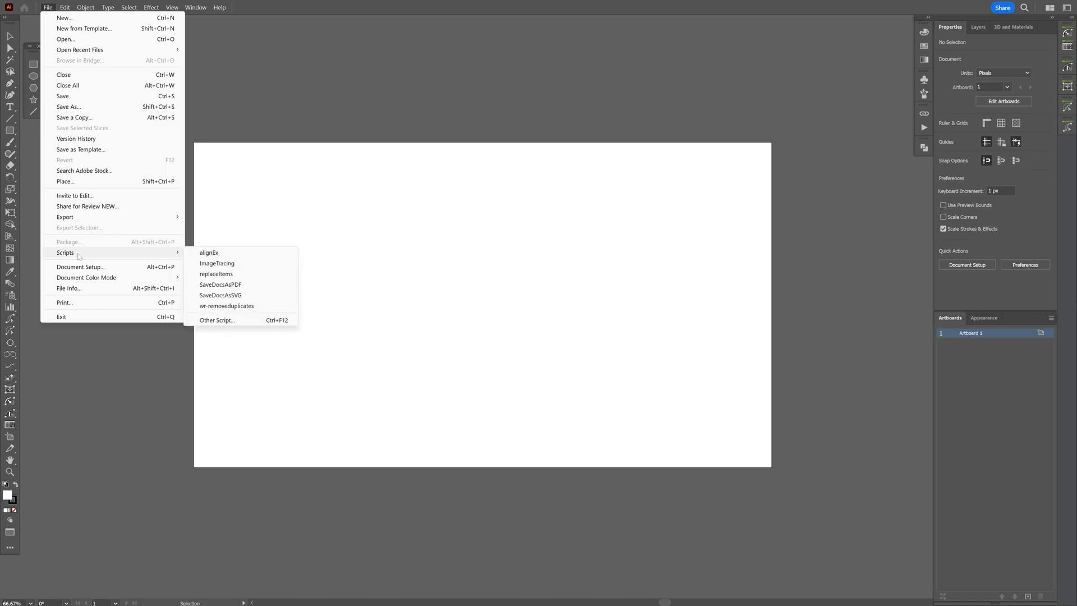
pyautogui.moveTo(210, 252)
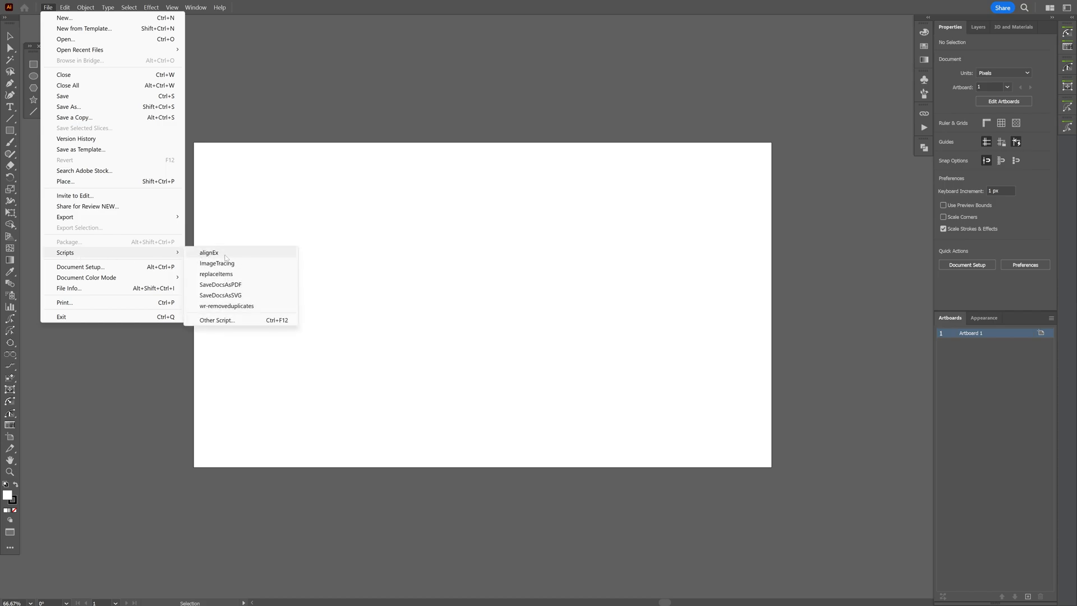
pyautogui.moveTo(285, 258)
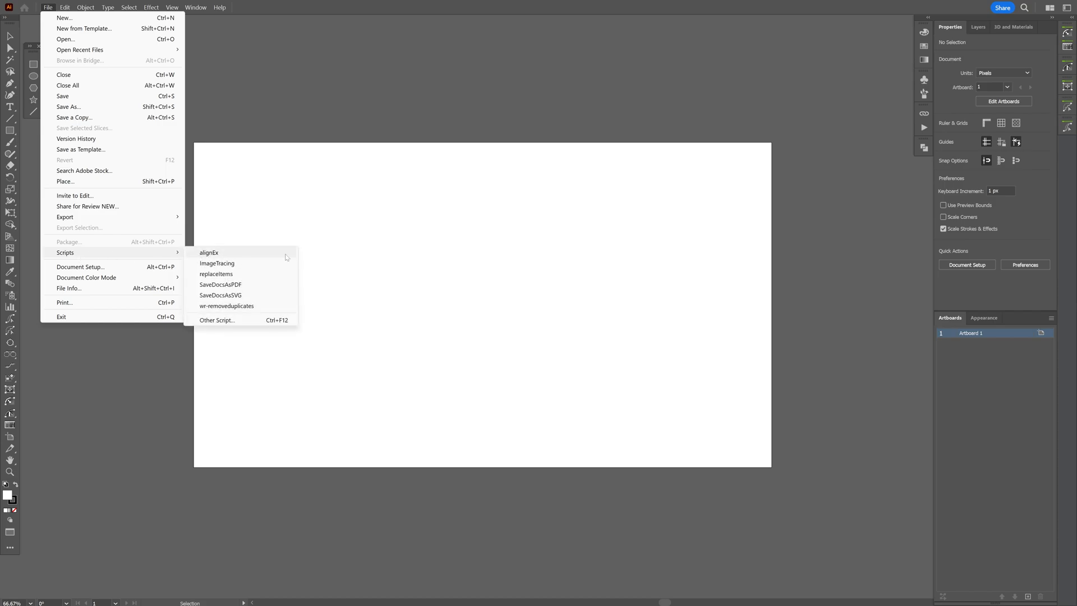